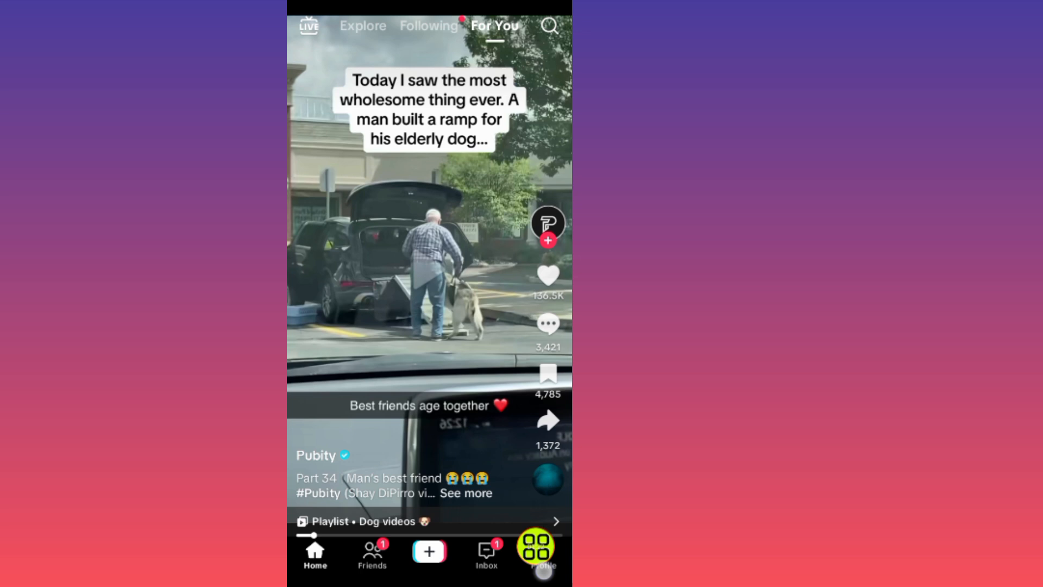
Step: Leave the For You feed for the account's own profile page
{"action": "left_click", "coordinate": [543, 552]}
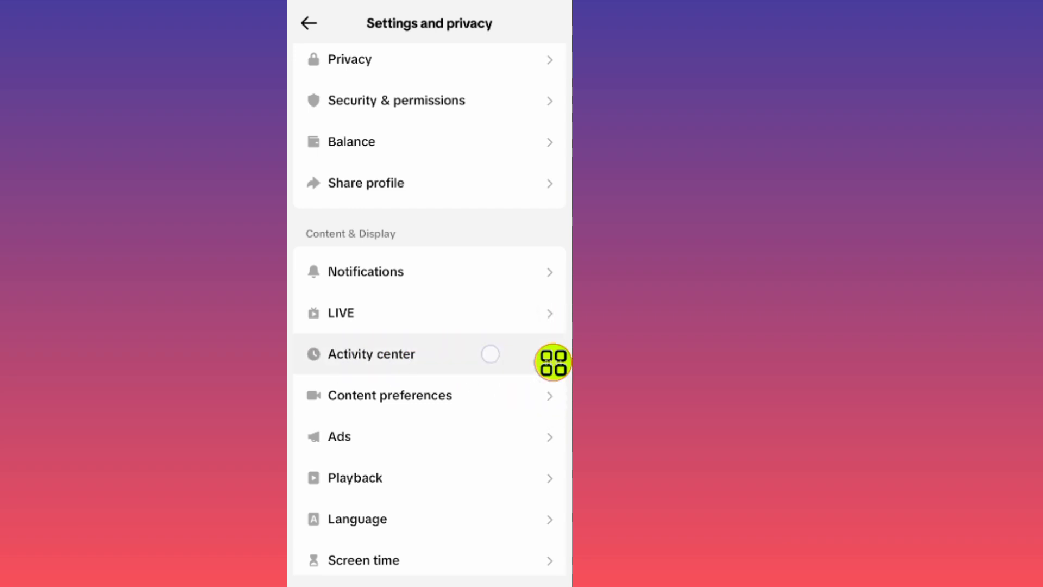
Step: Open Activity center from Settings and privacy, then its Watch history
{"action": "left_click", "coordinate": [370, 353]}
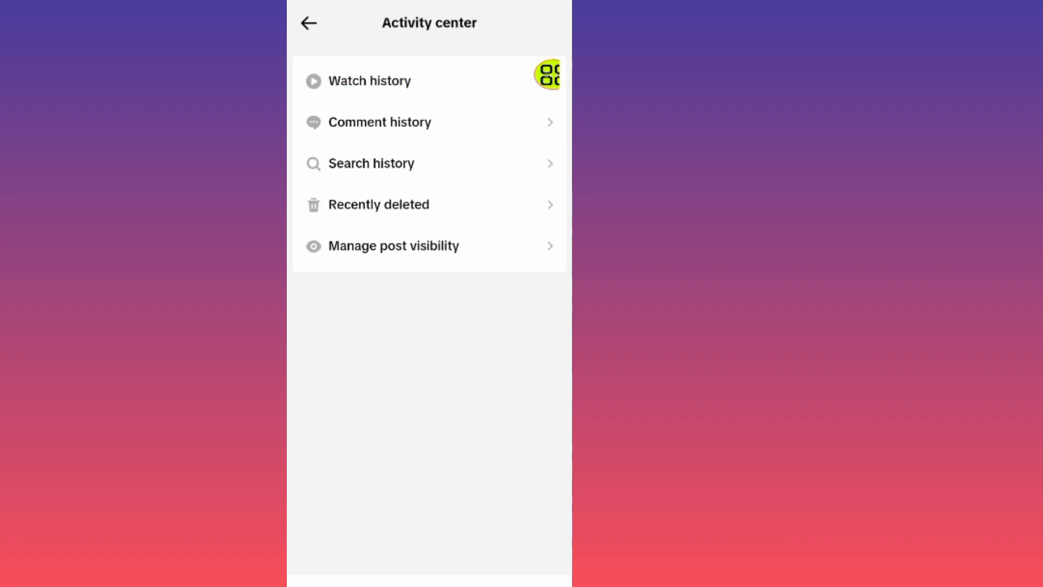
{"action": "left_click", "coordinate": [370, 81]}
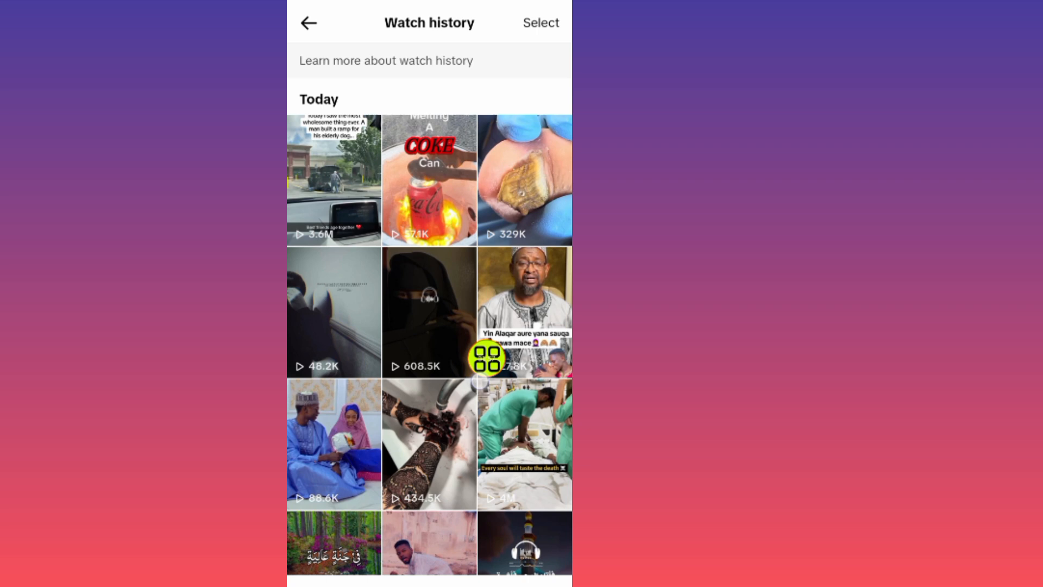
Step: Scroll through today's grid of previously watched videos
{"action": "scroll", "scroll_direction": "down", "scroll_amount": 3}
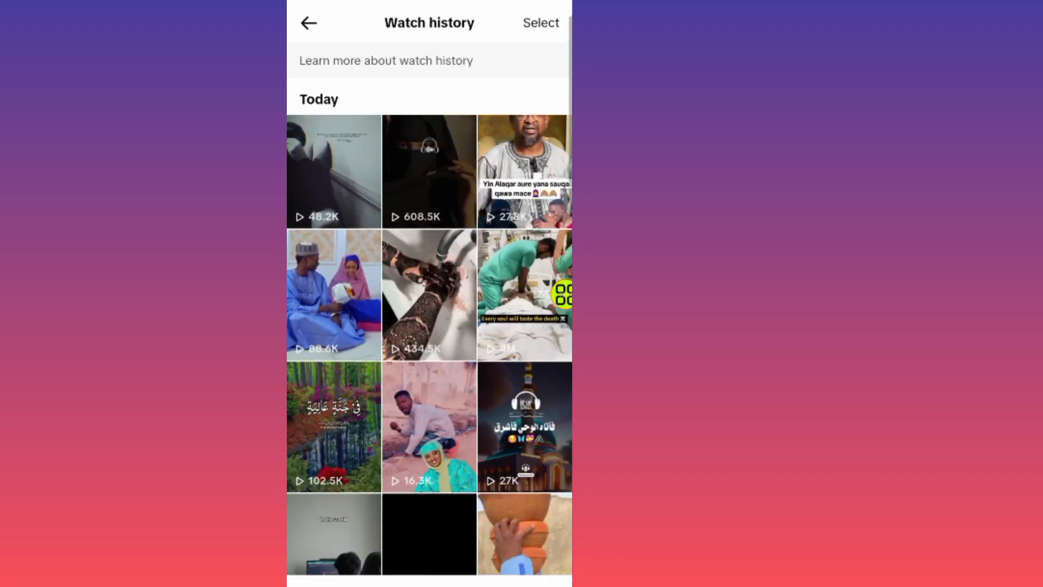
{"action": "scroll", "scroll_direction": "down", "scroll_amount": 3}
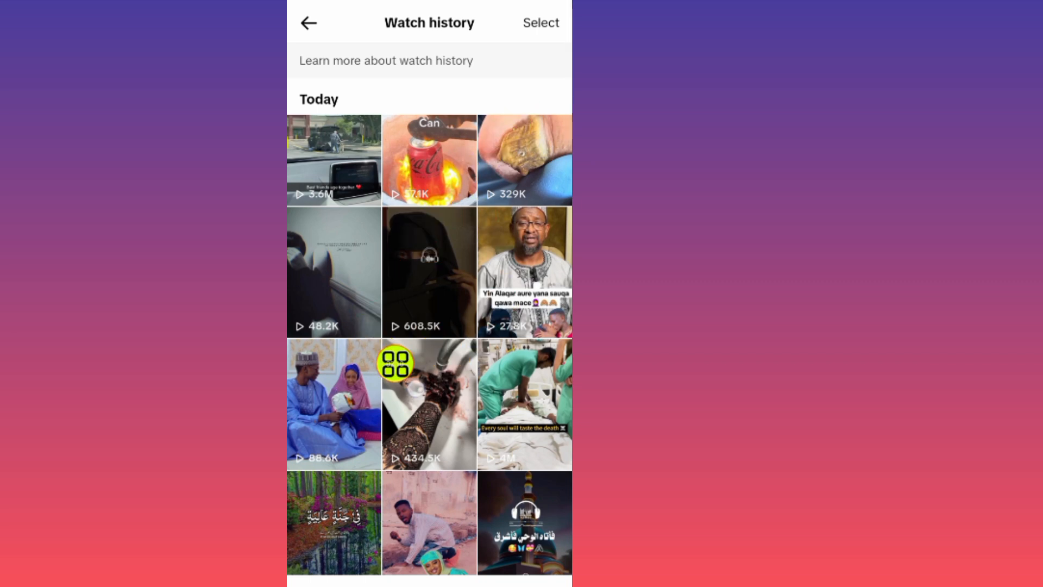
{"action": "mouse_move", "coordinate": [540, 286]}
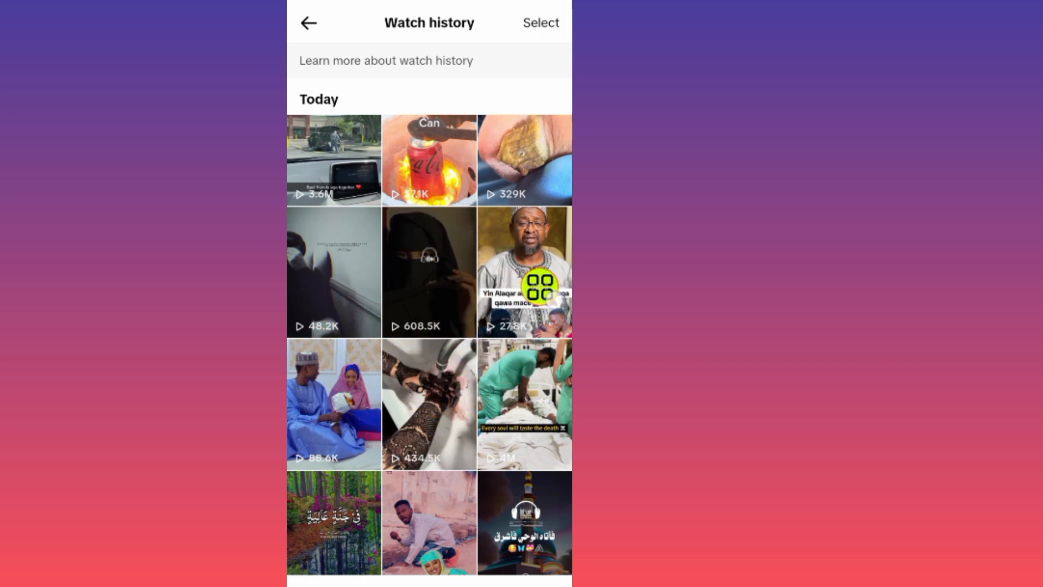
Step: Choose Delete for a watched video, bringing up the permanent-deletion confirmation
{"action": "scroll", "scroll_direction": "down", "scroll_amount": 3}
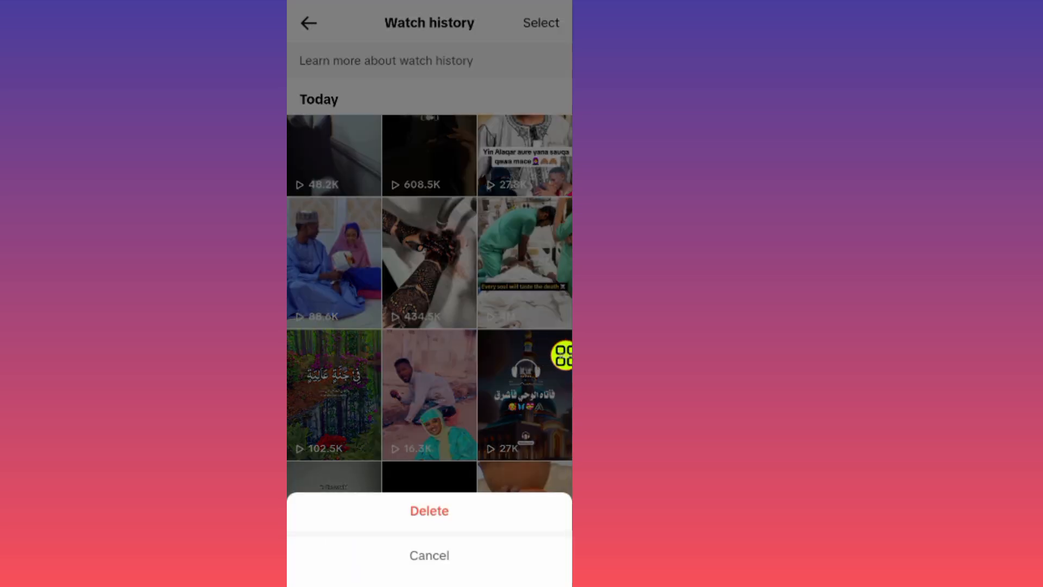
{"action": "left_click", "coordinate": [428, 511]}
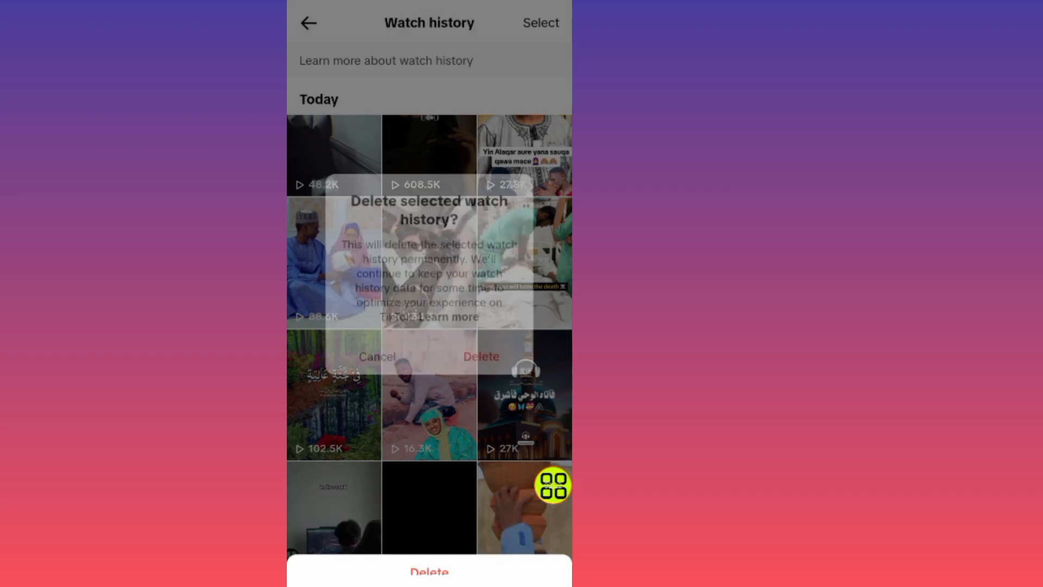